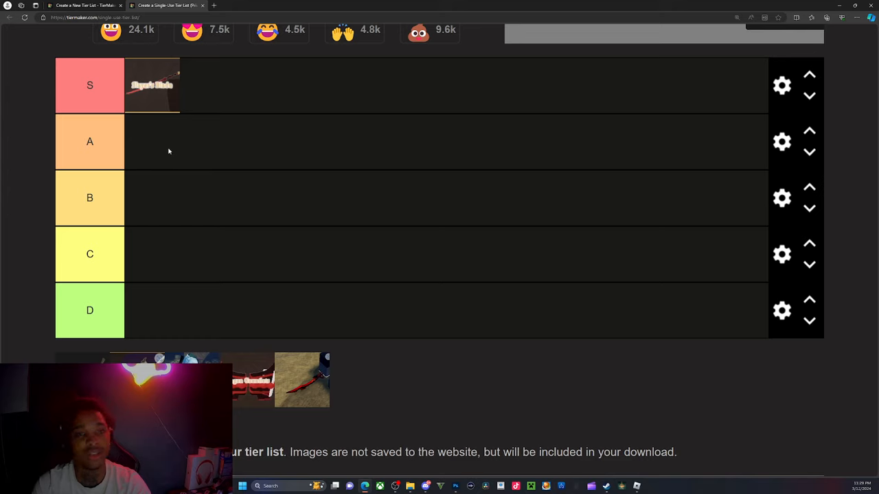
pyautogui.moveTo(163, 98)
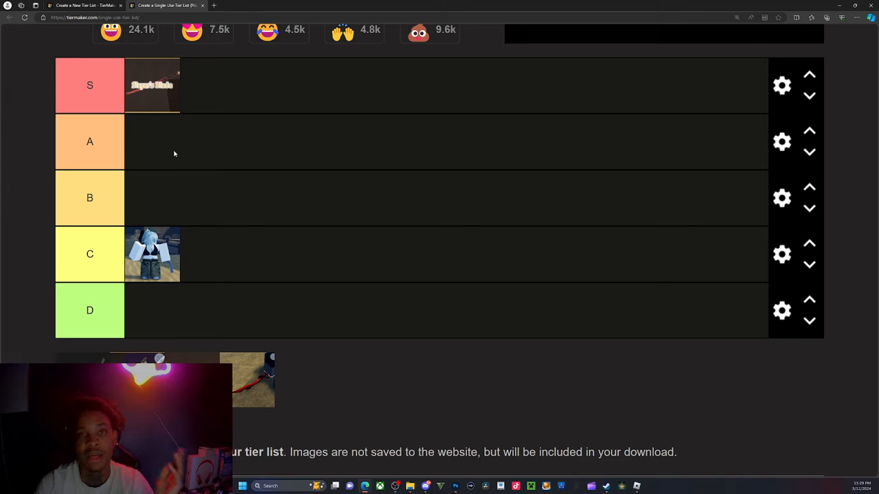
pyautogui.moveTo(161, 141)
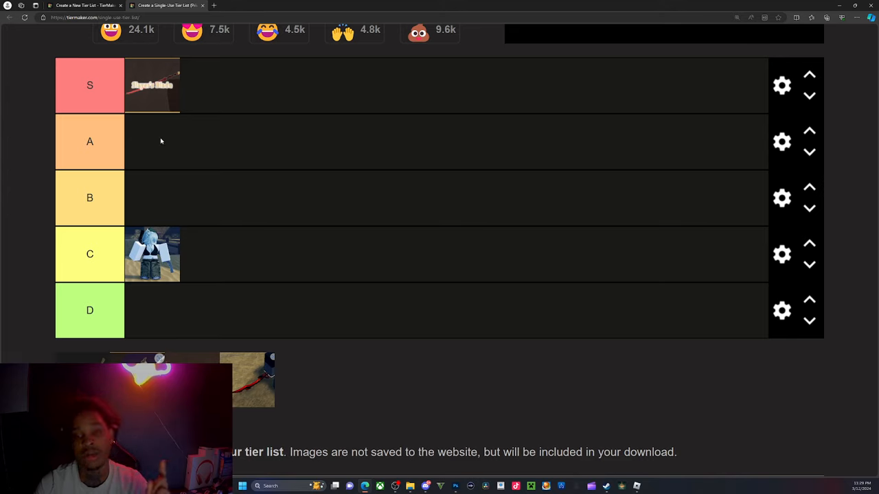
pyautogui.moveTo(131, 294)
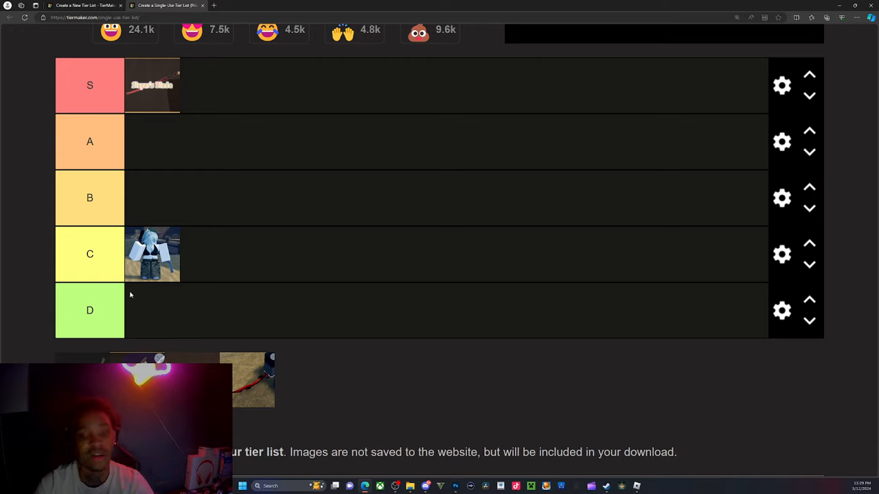
pyautogui.moveTo(171, 260)
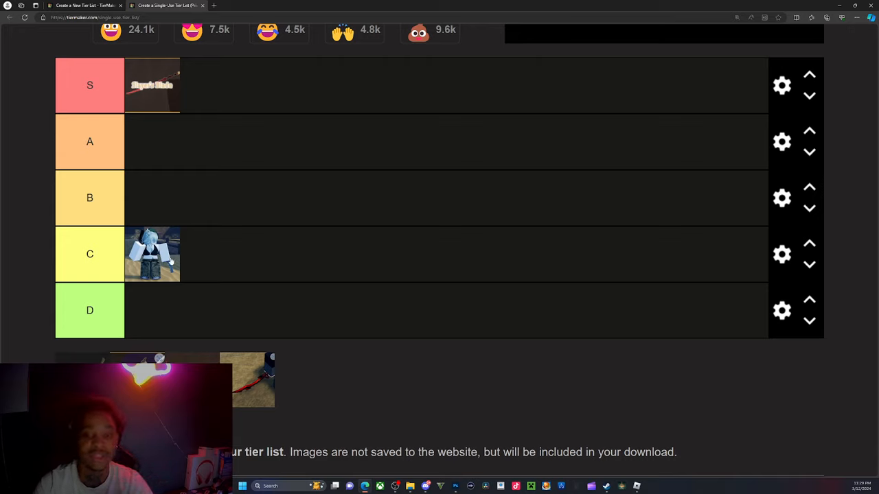
pyautogui.moveTo(196, 268)
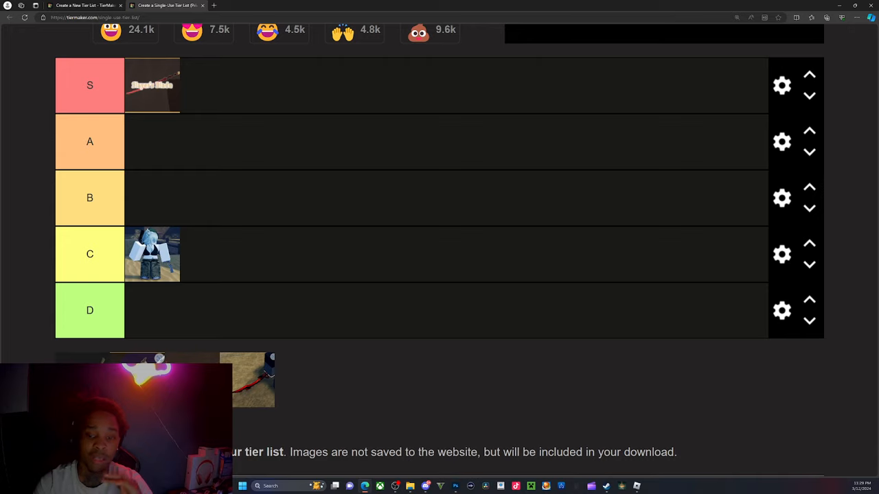
pyautogui.moveTo(498, 438)
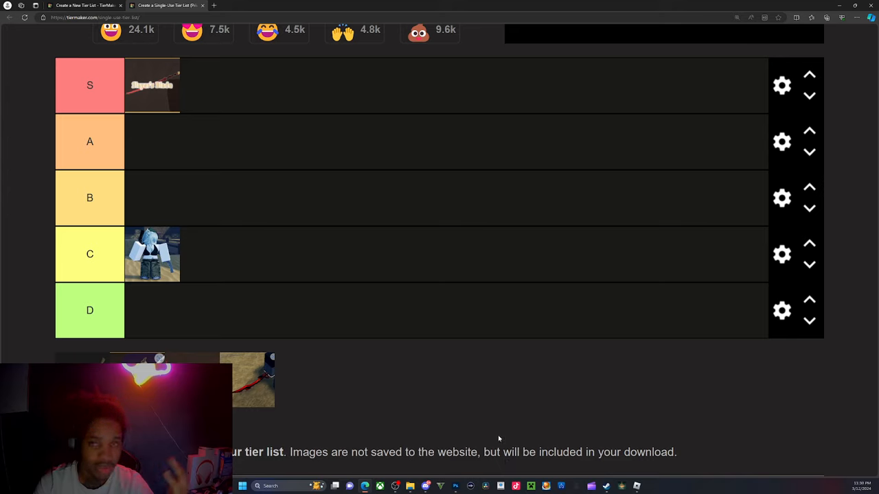
pyautogui.moveTo(494, 424)
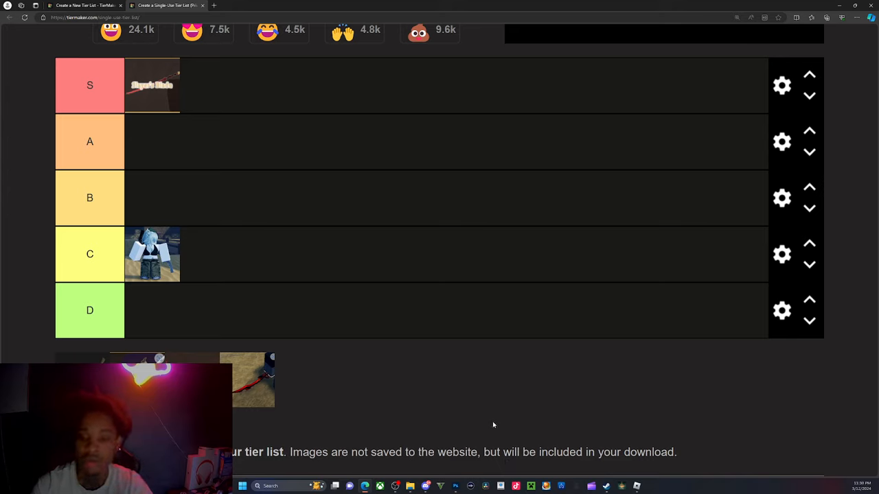
pyautogui.moveTo(255, 372)
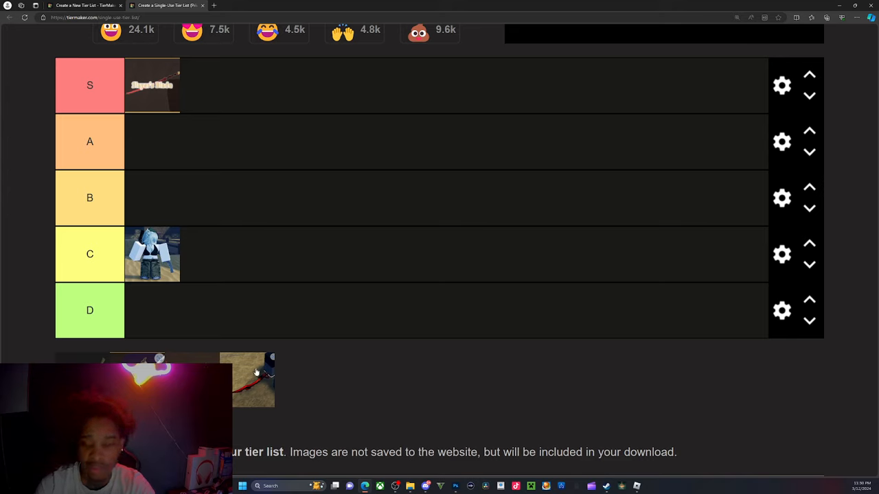
# Rank the red blade image in tier B and the red gauntlets image in tier D.
pyautogui.moveTo(247, 379); pyautogui.dragTo(164, 218)
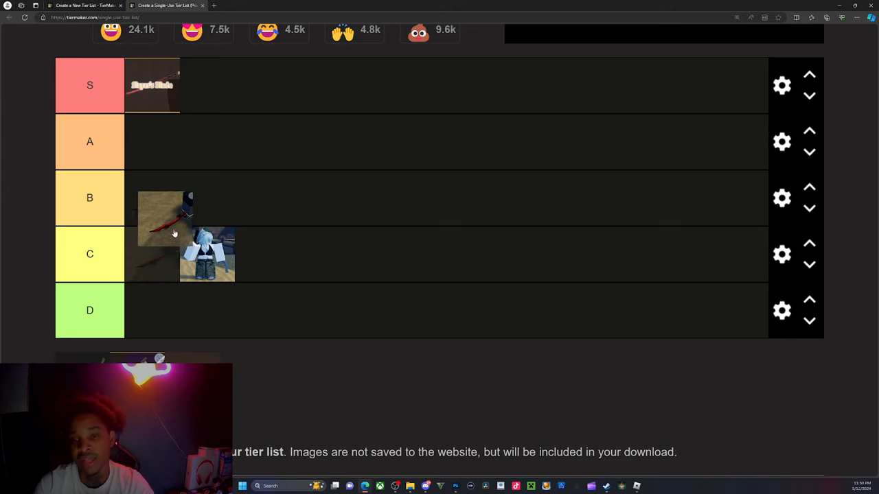
pyautogui.moveTo(165, 218); pyautogui.dragTo(208, 155)
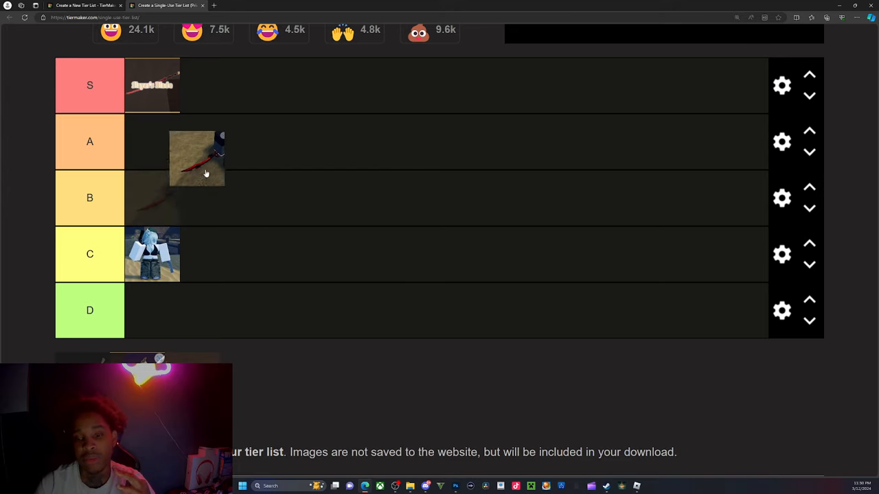
pyautogui.moveTo(197, 158); pyautogui.dragTo(229, 179)
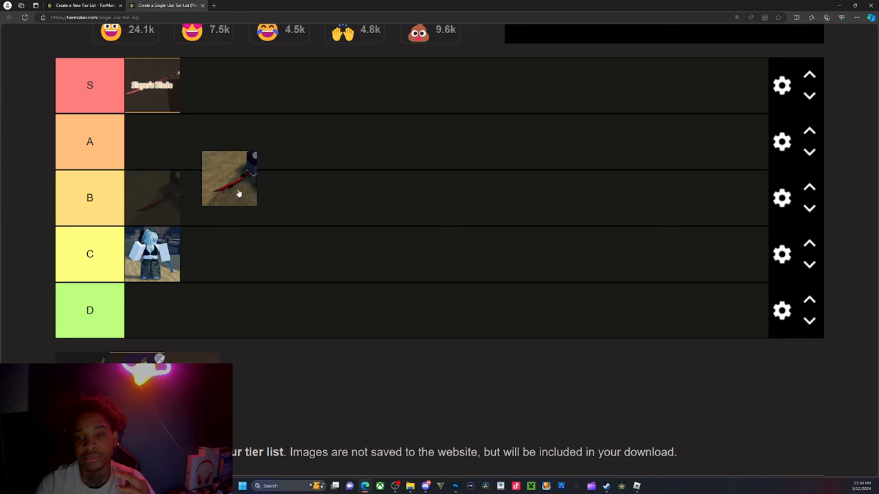
pyautogui.moveTo(229, 179); pyautogui.dragTo(152, 198)
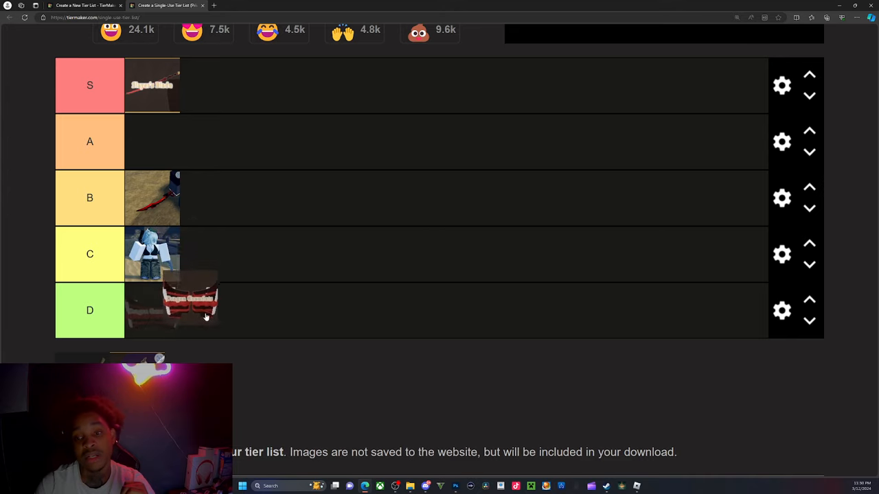
pyautogui.moveTo(192, 305); pyautogui.dragTo(152, 254)
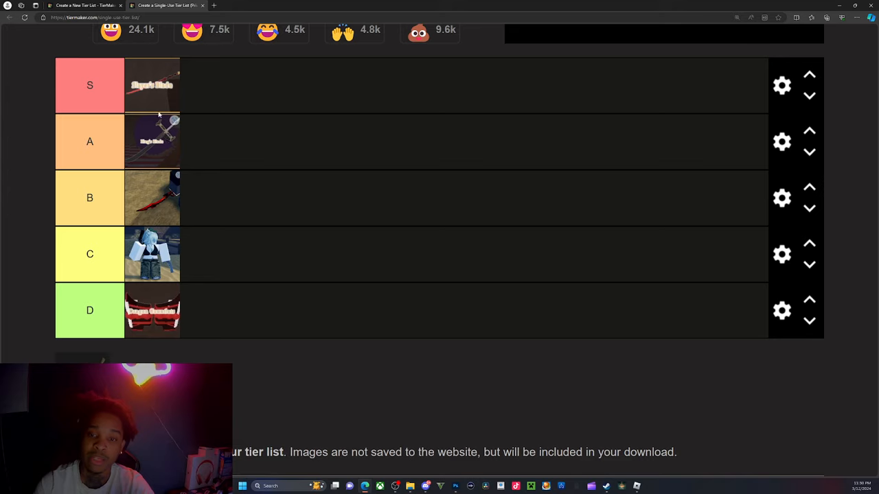
pyautogui.moveTo(167, 156)
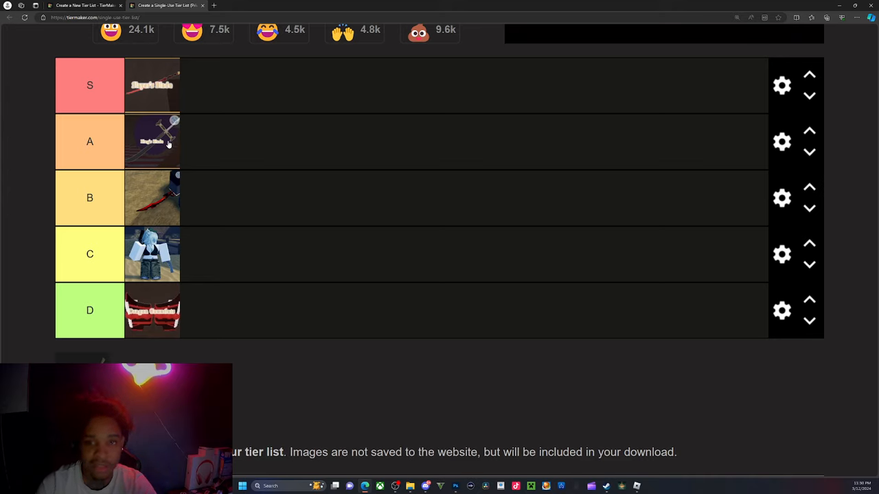
pyautogui.moveTo(264, 192)
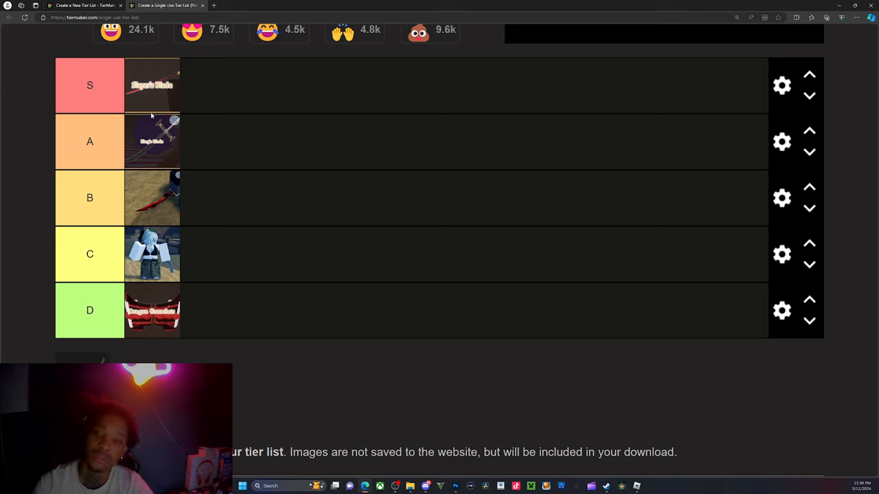
pyautogui.moveTo(164, 202)
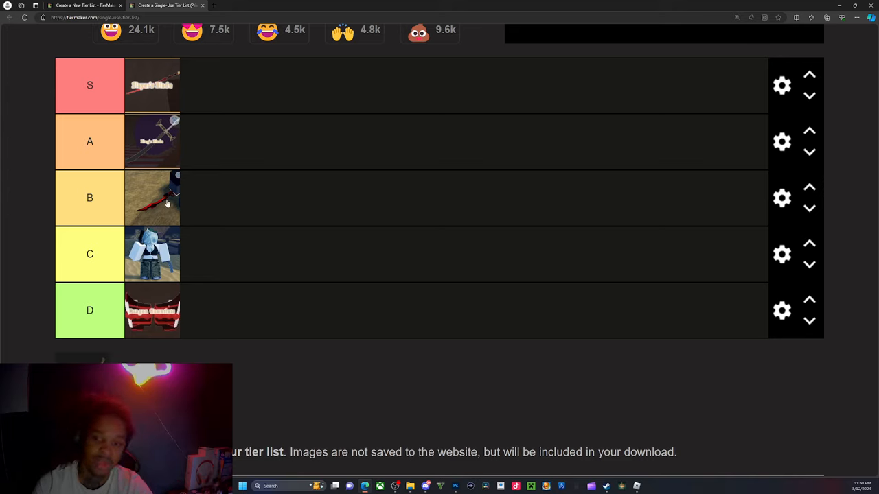